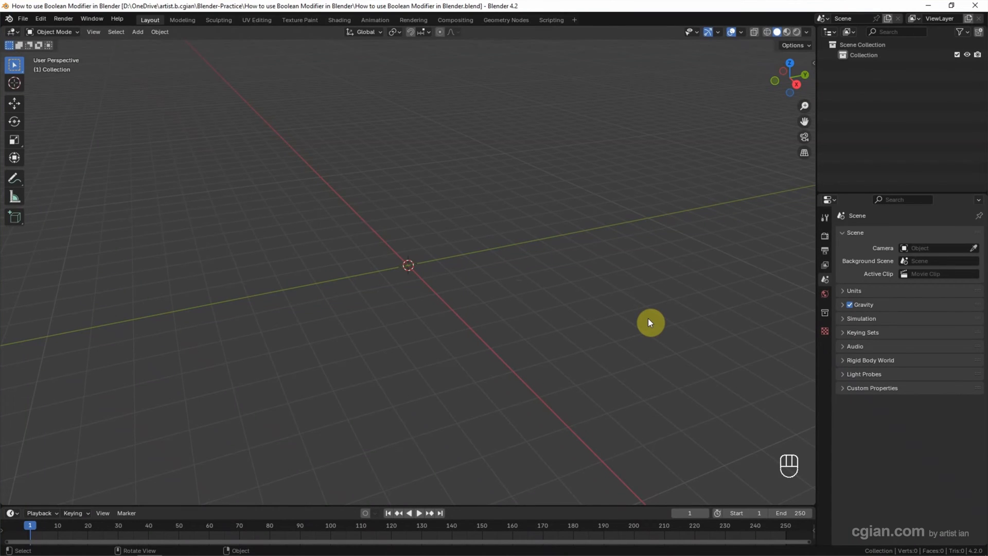
pyautogui.moveTo(143, 35)
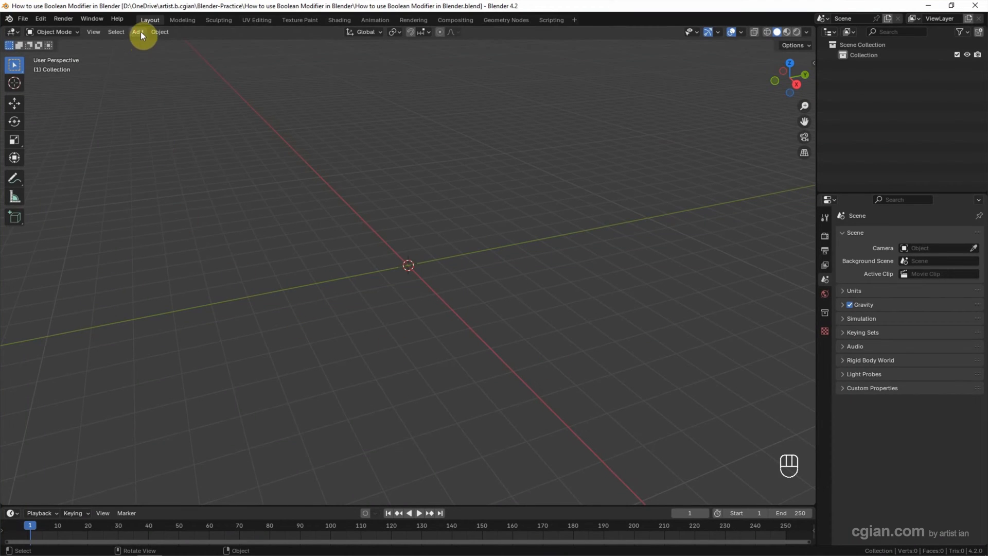
# Add two 2 m cubes, the second located at 1 m on X, Y and Z to overlap a corner.
pyautogui.click(137, 32)
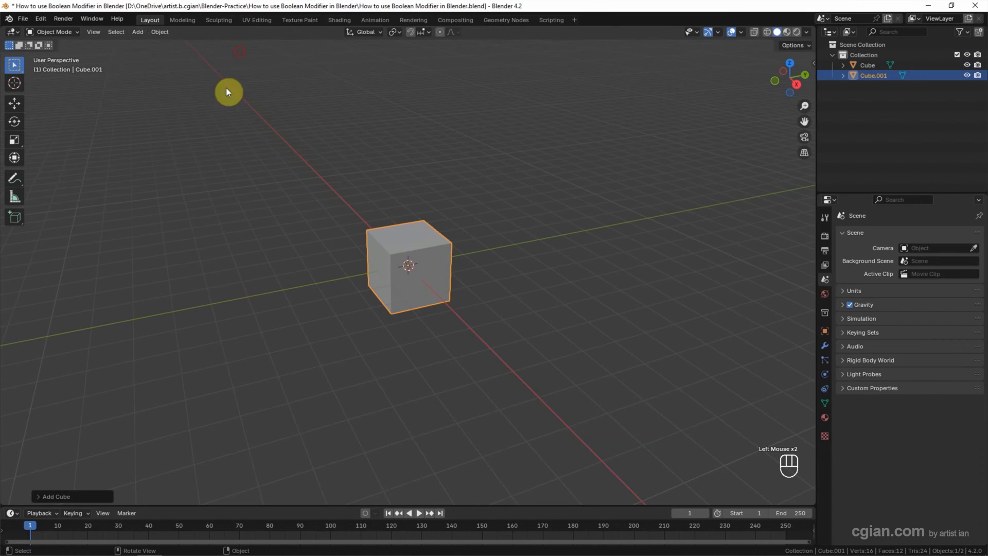
pyautogui.click(72, 496)
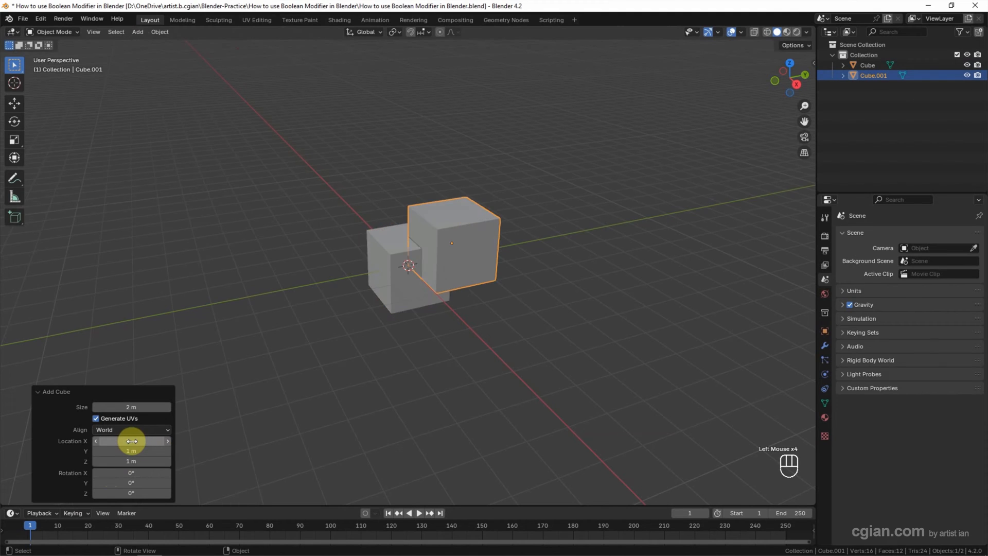
pyautogui.scroll(3)
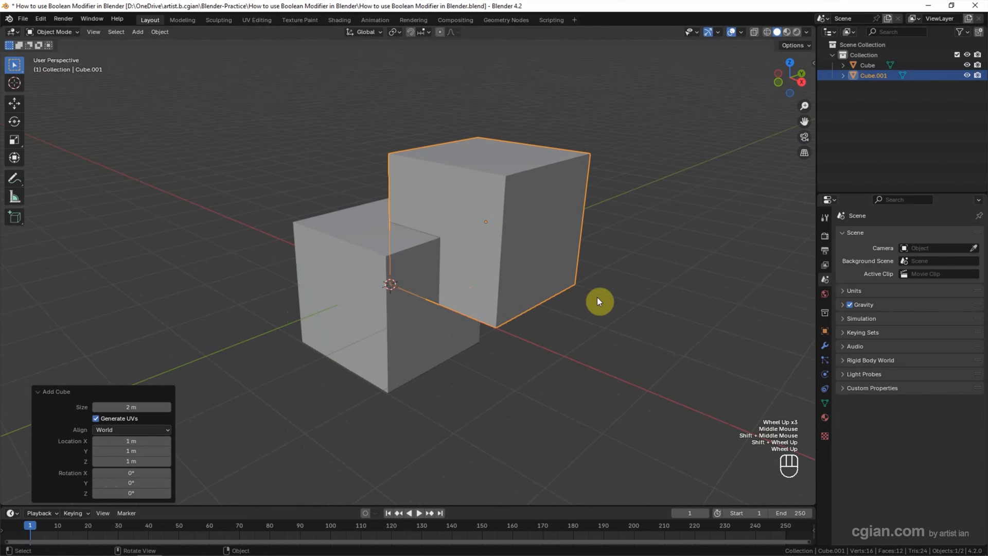
pyautogui.moveTo(799, 38)
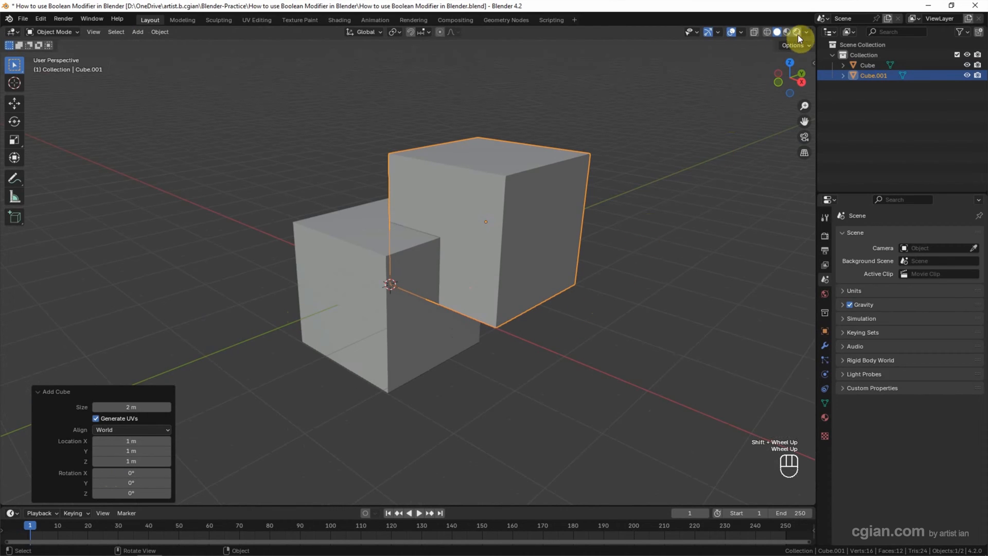
# Set viewport shading Color to Random so each cube gets its own colour.
pyautogui.click(805, 32)
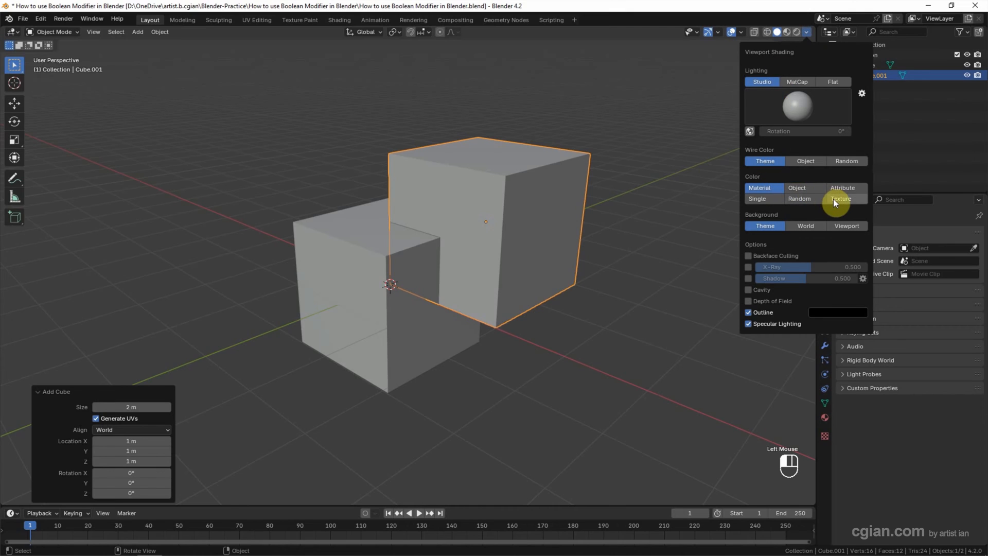
pyautogui.click(797, 188)
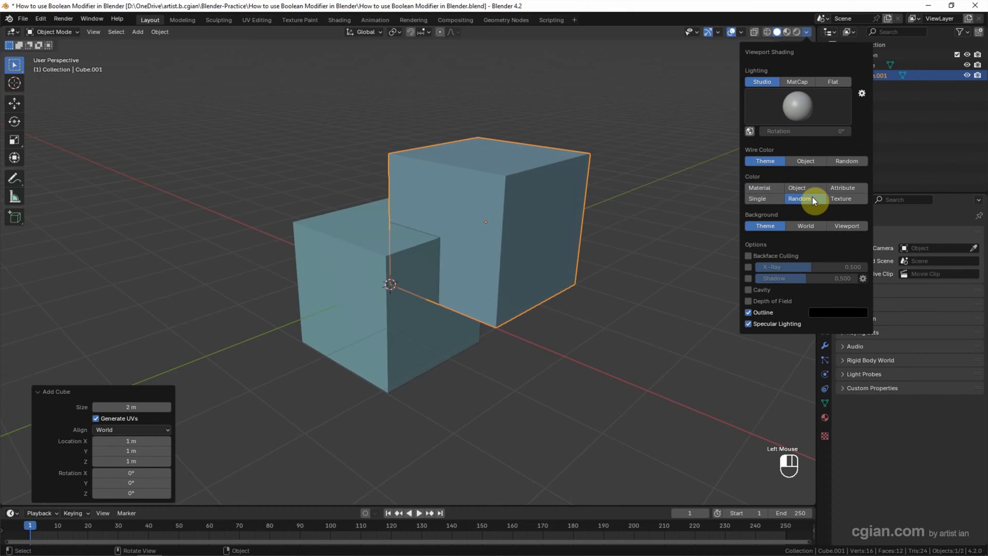
pyautogui.click(590, 190)
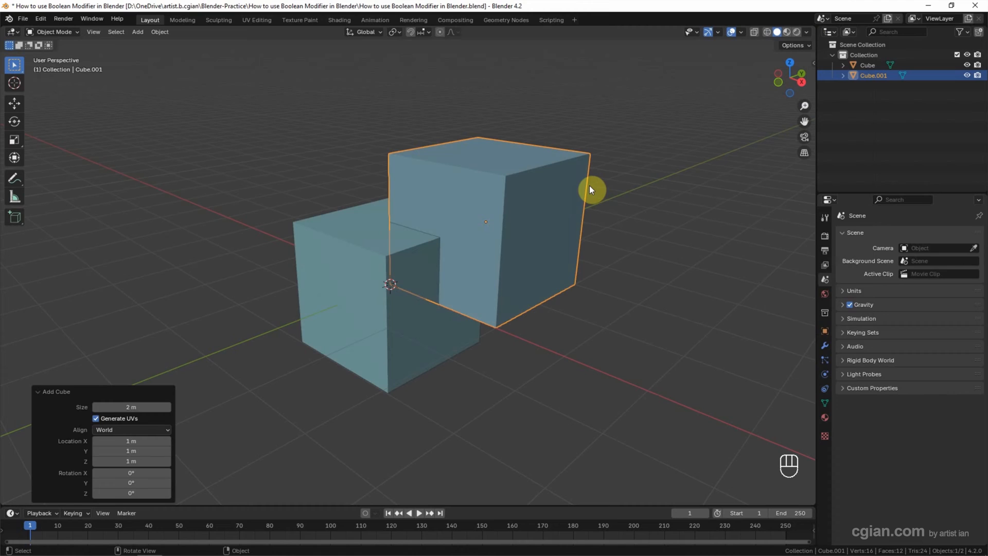
# Rename the second cube to Cube.005 in the Outliner.
pyautogui.doubleClick(874, 75)
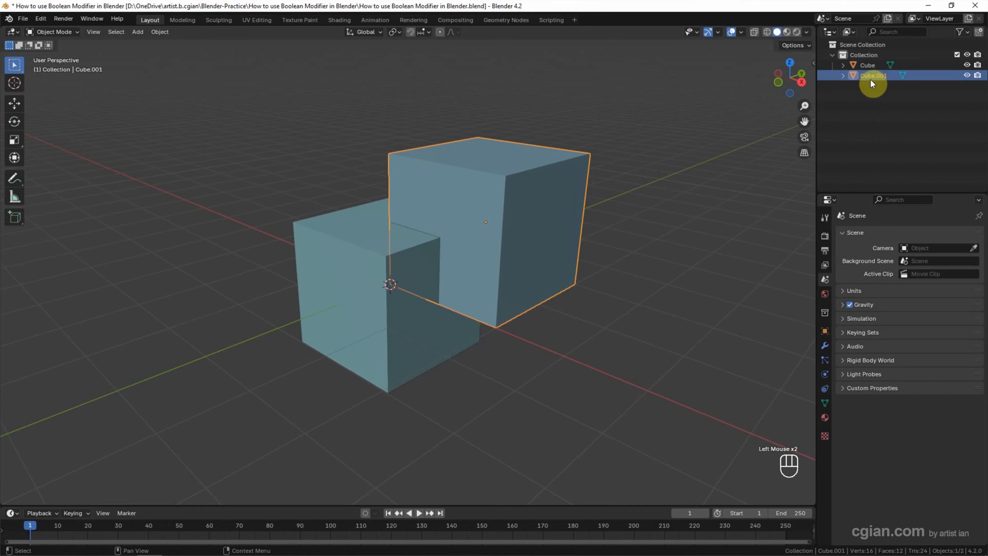
pyautogui.doubleClick(873, 75)
pyautogui.write('5')
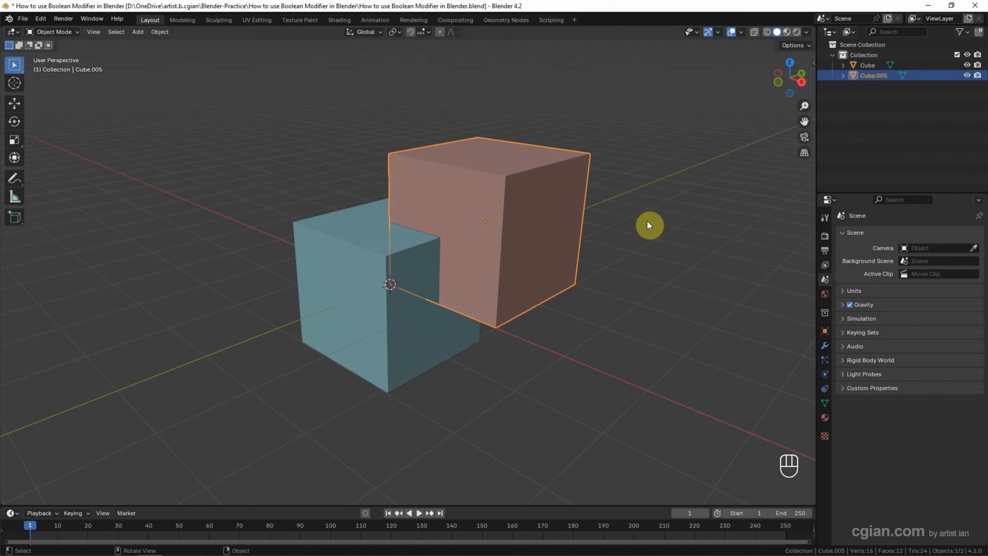
pyautogui.moveTo(711, 72)
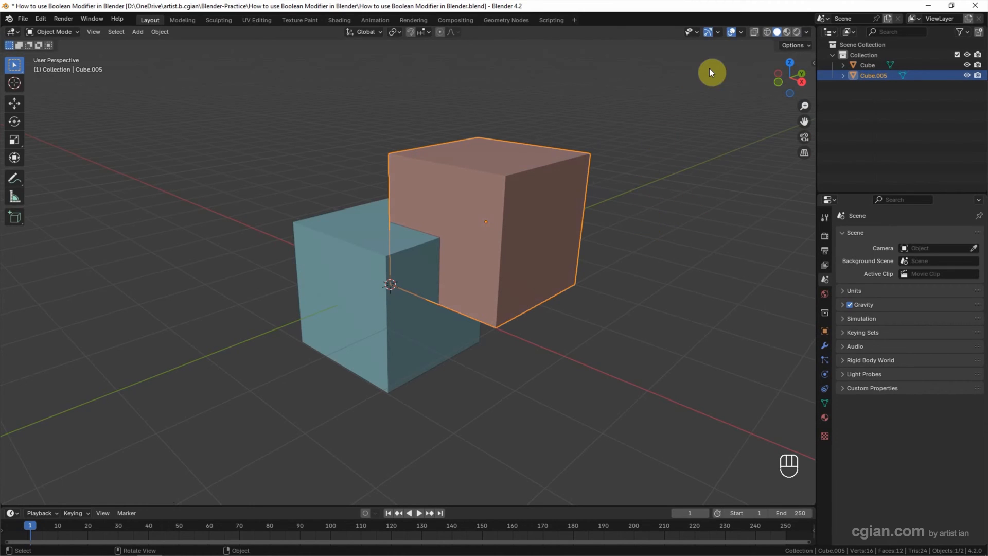
# Enable the Wireframe overlay and select the original blue cube.
pyautogui.click(741, 32)
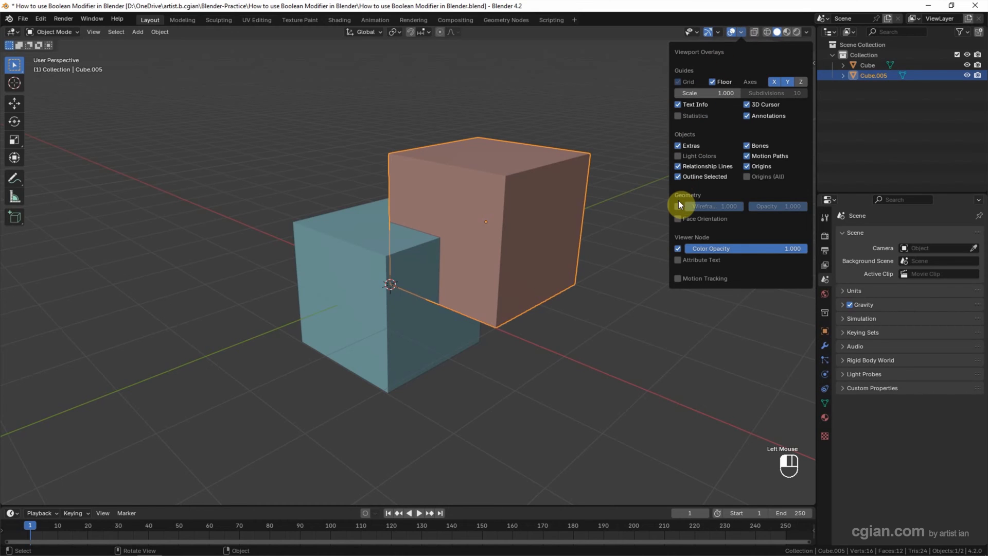
pyautogui.scroll(3)
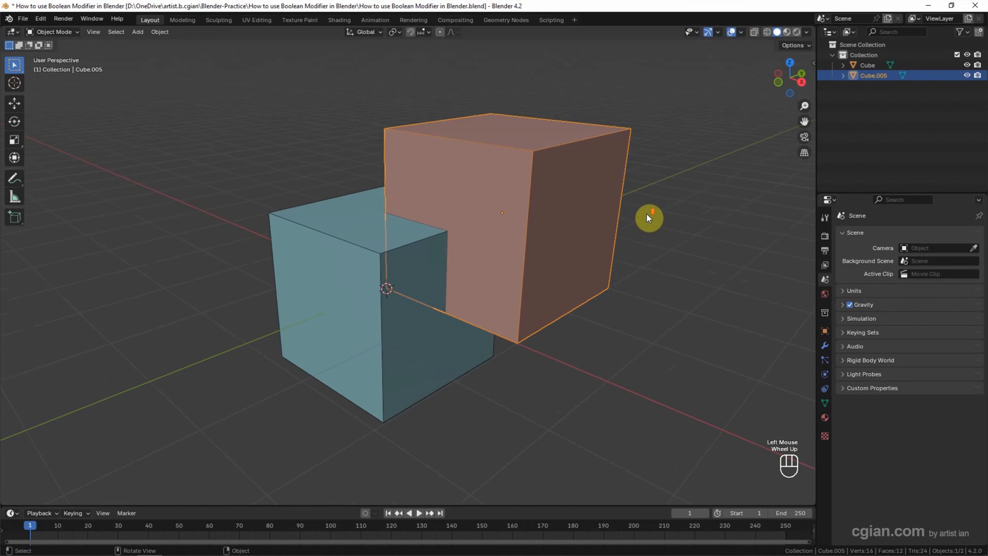
pyautogui.scroll(3)
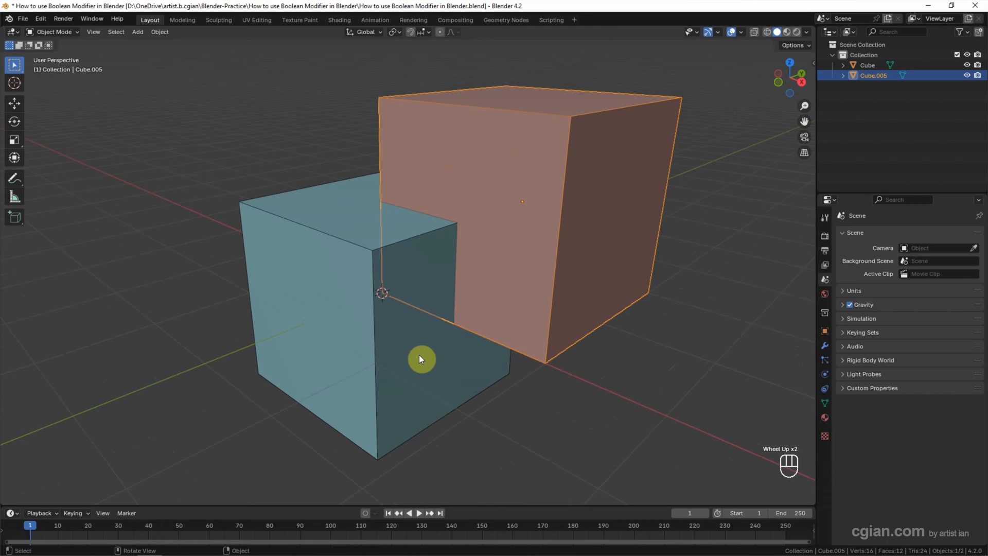
pyautogui.click(421, 358)
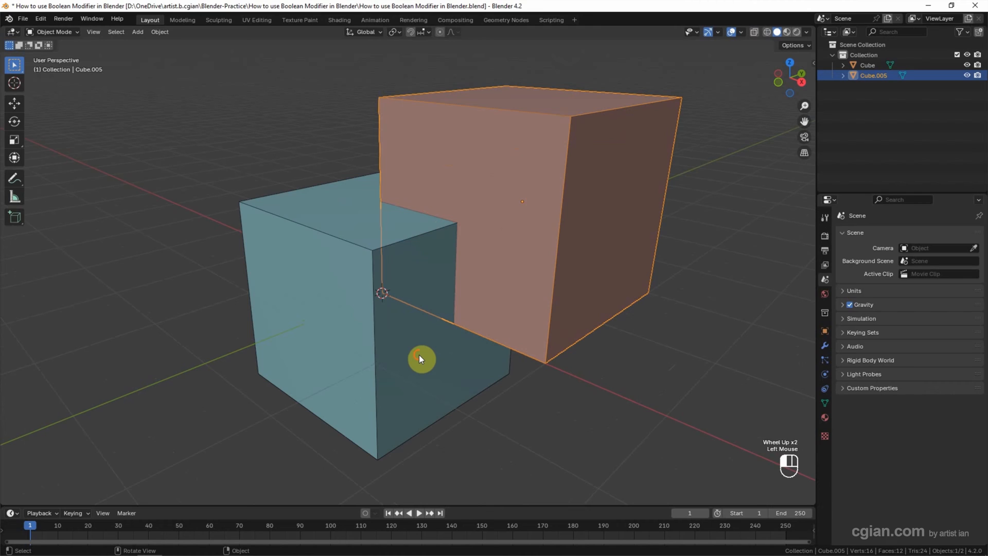
pyautogui.click(421, 358)
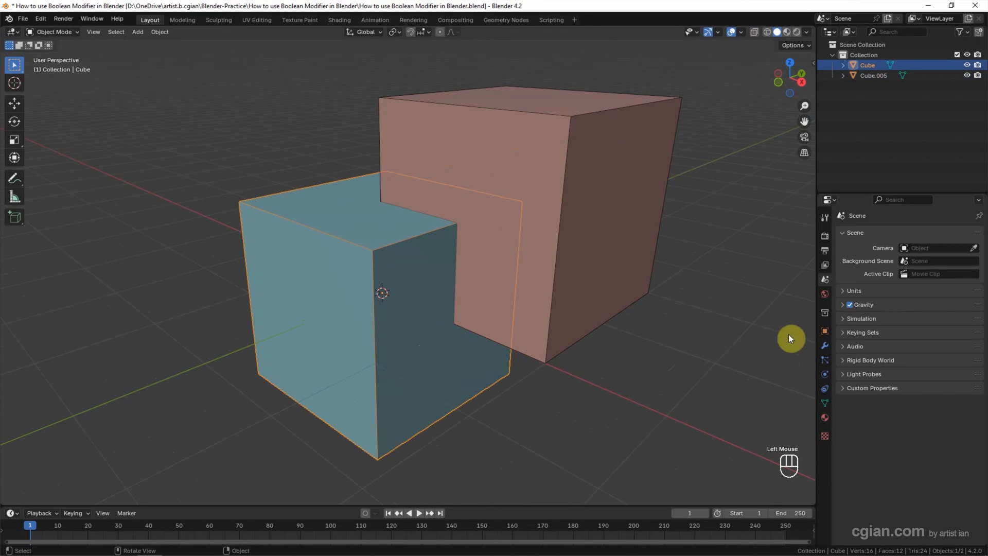
# Add a Boolean modifier in Difference mode to the blue cube.
pyautogui.click(825, 346)
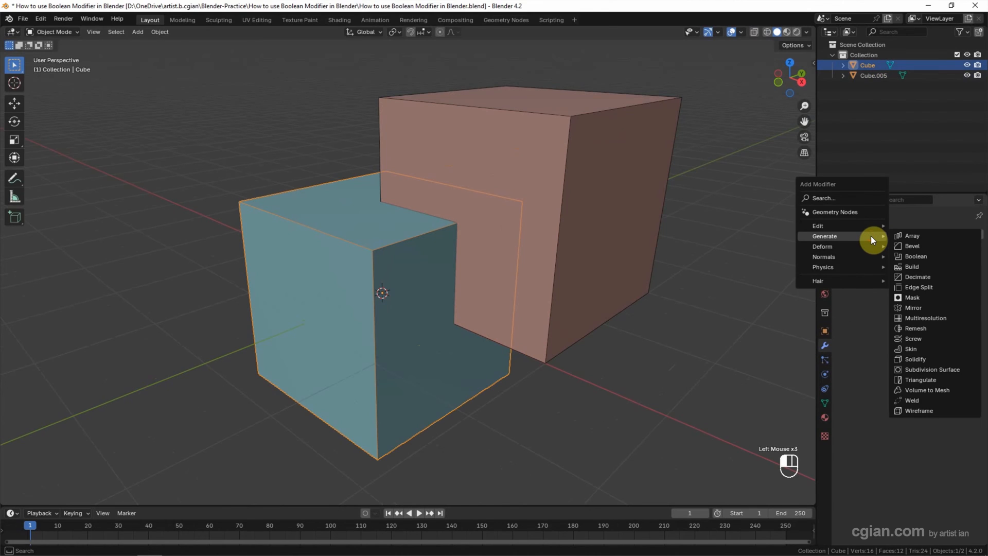
pyautogui.moveTo(914, 256)
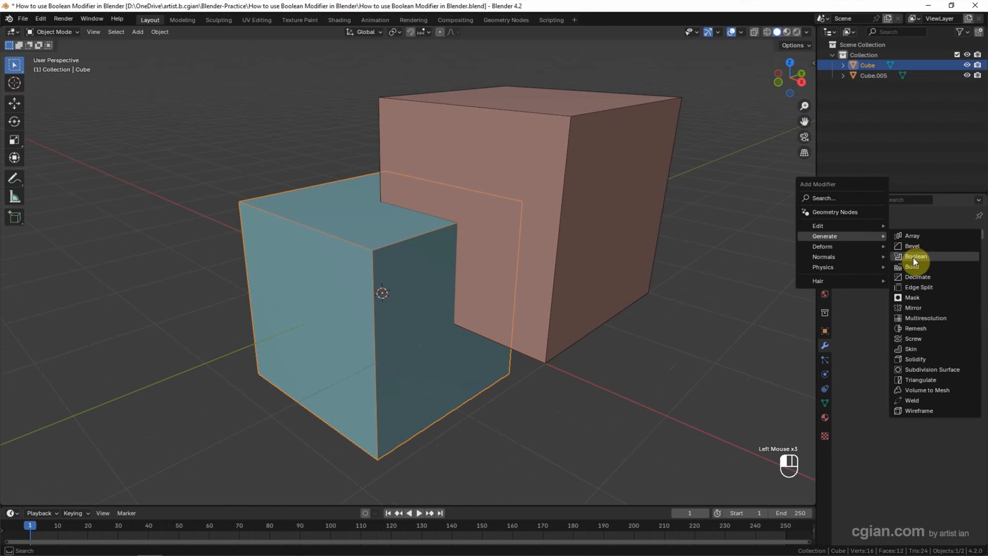
pyautogui.click(915, 256)
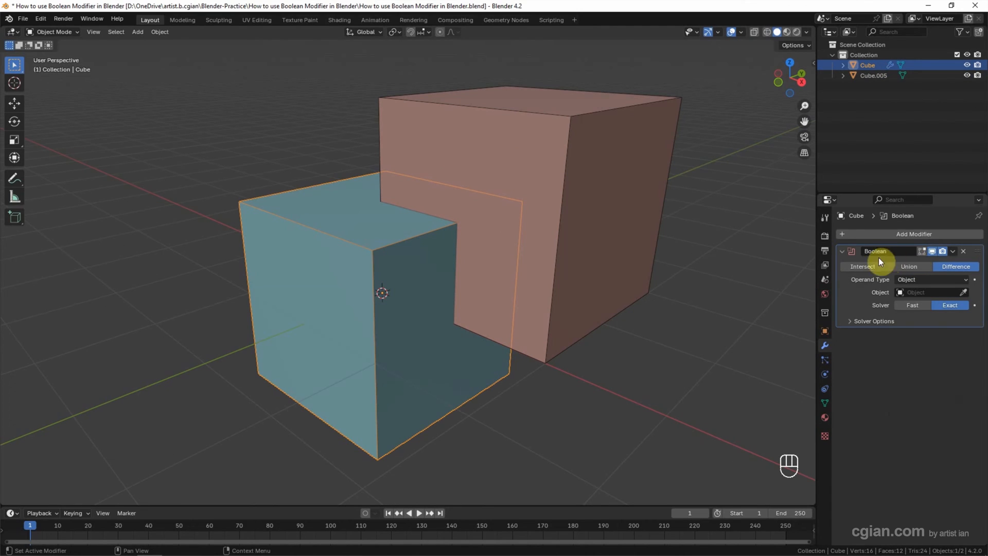
pyautogui.click(926, 291)
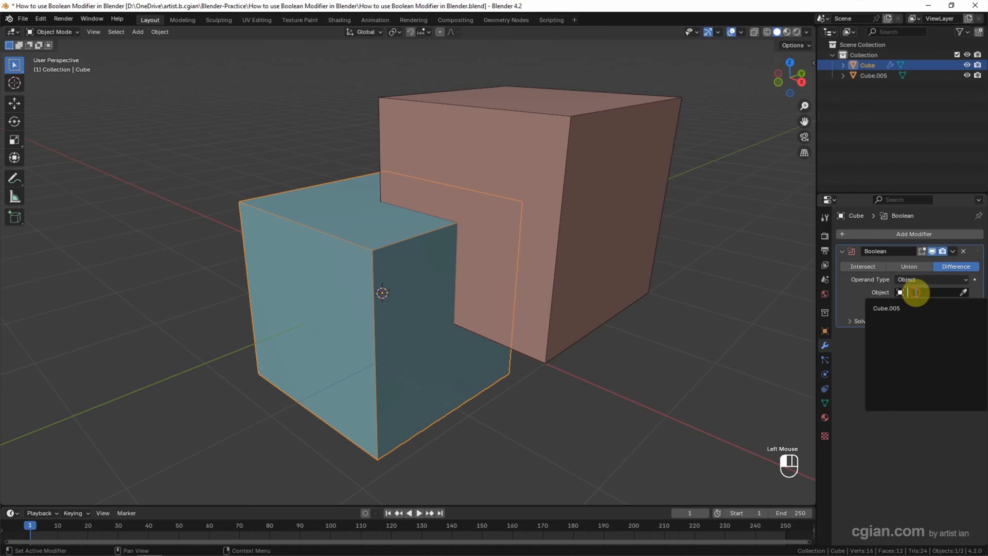
# Set Cube.005 as the Boolean object and hide it, leaving a notched corner.
pyautogui.click(887, 308)
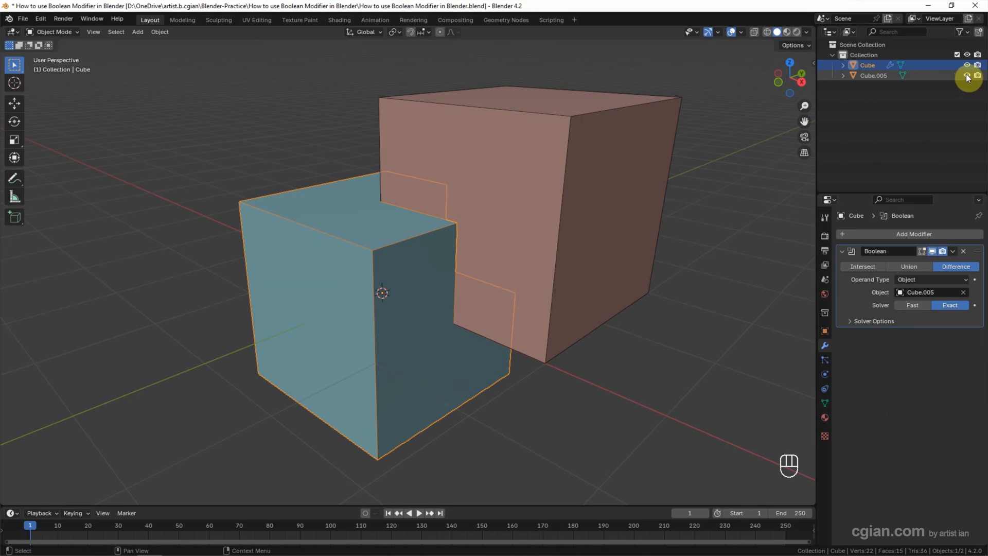
pyautogui.click(967, 75)
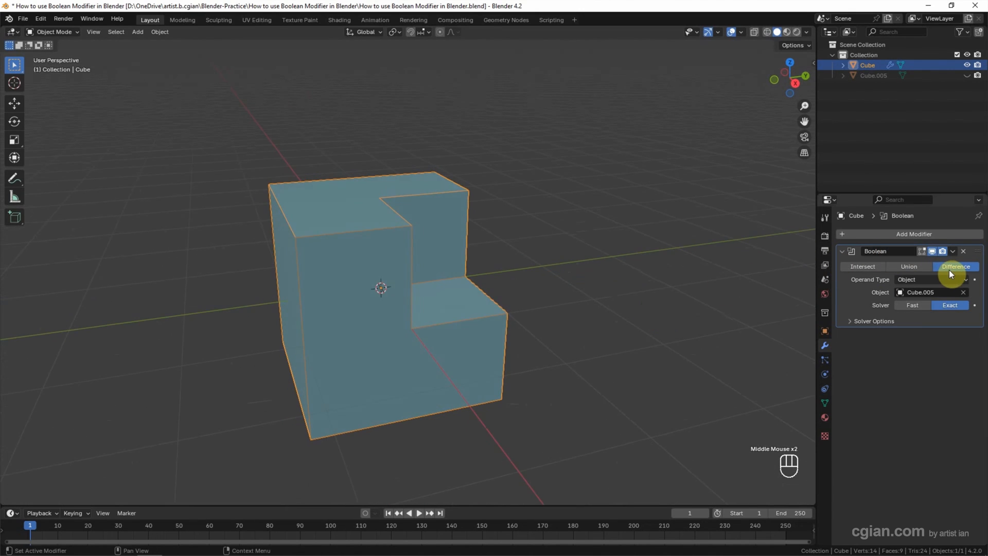
pyautogui.moveTo(908, 265)
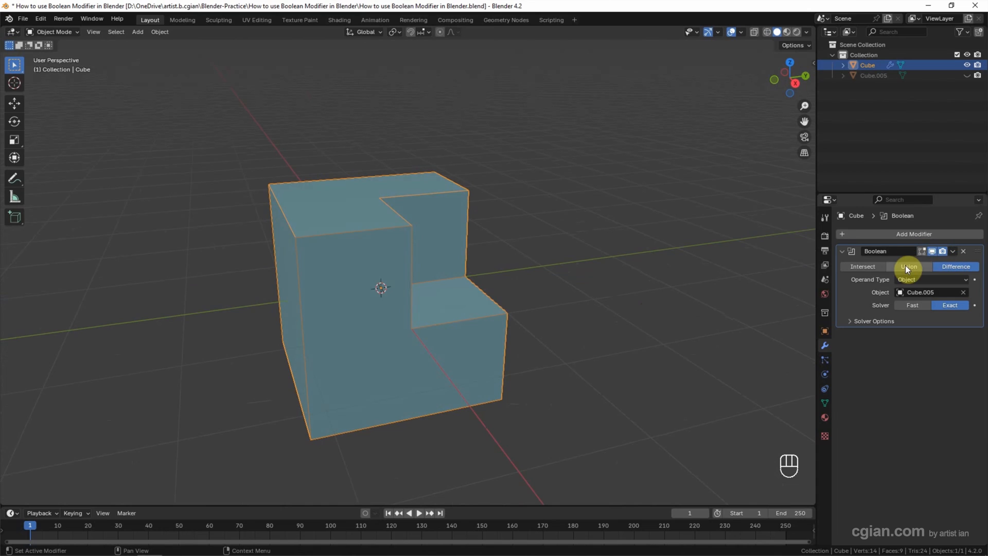
pyautogui.click(907, 266)
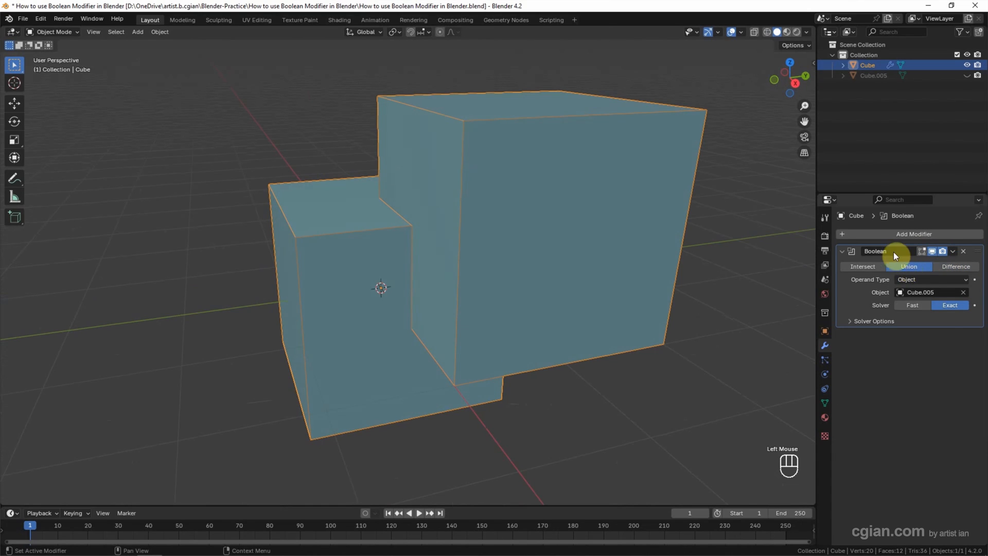
pyautogui.click(863, 266)
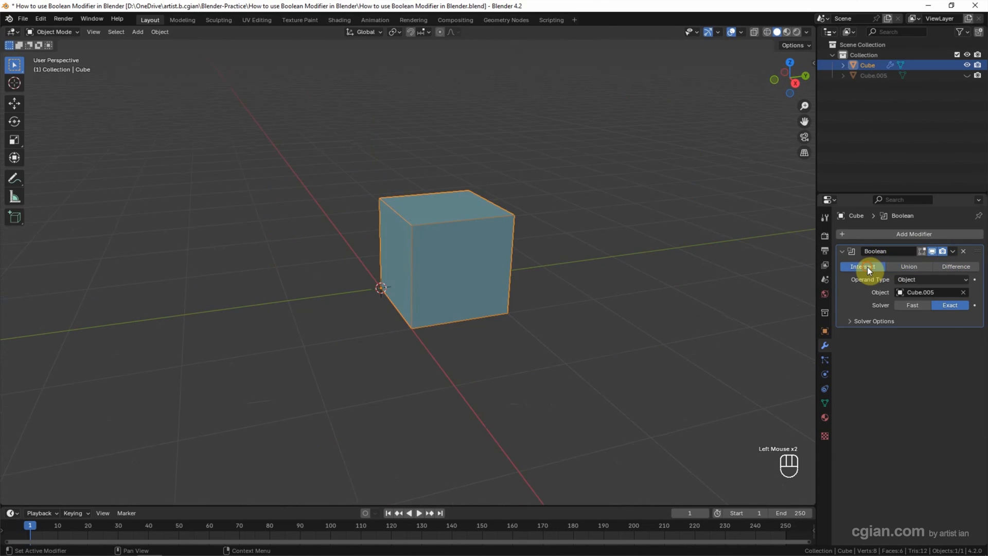
pyautogui.click(955, 265)
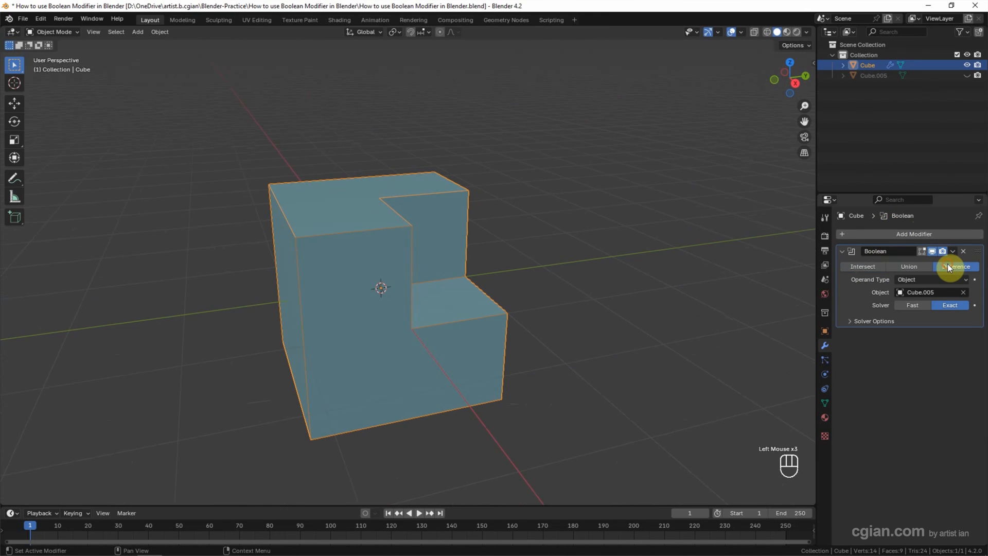